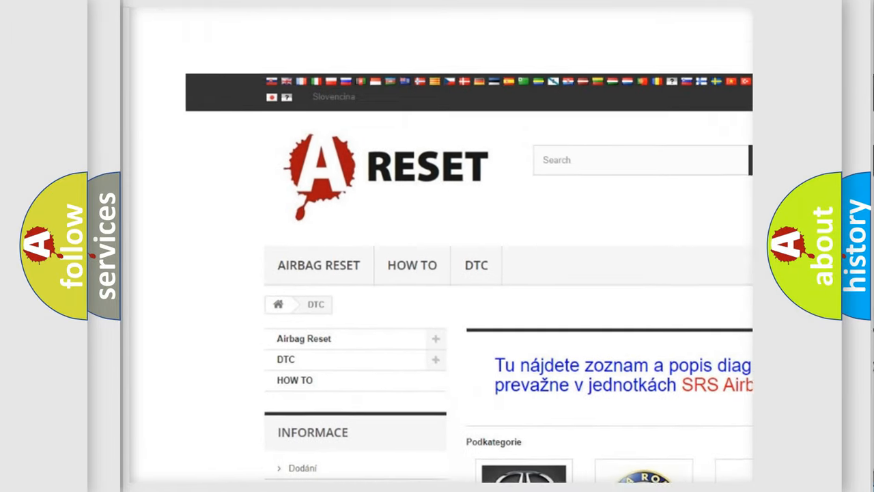
# Open the Toyota DTC subcategory from the DTC page and browse its airbag diagnostic codes
pyautogui.scroll(-3)
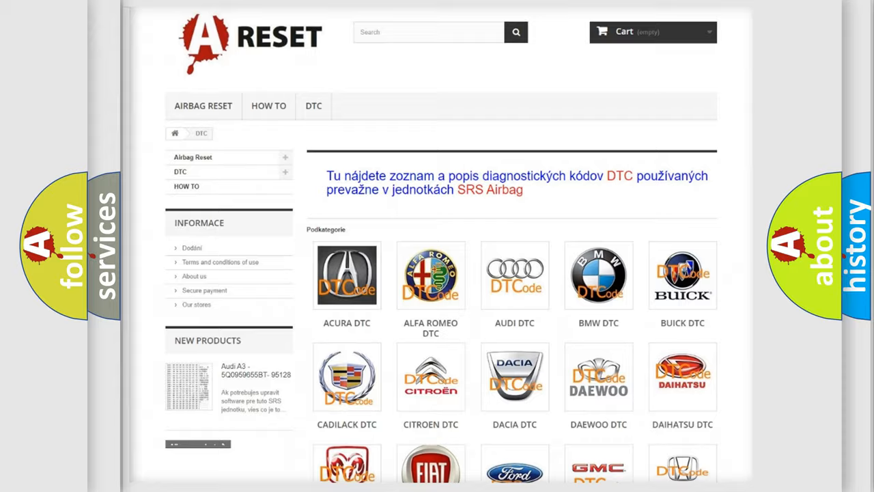
pyautogui.scroll(-3)
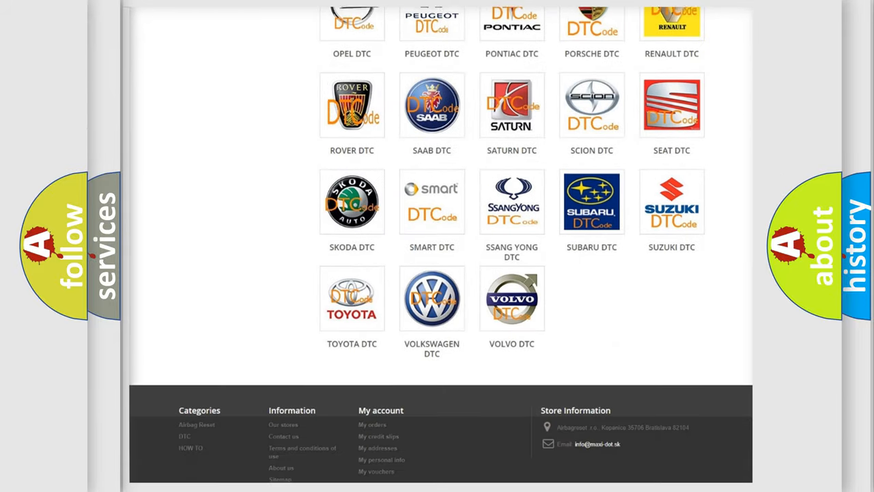
pyautogui.scroll(-3)
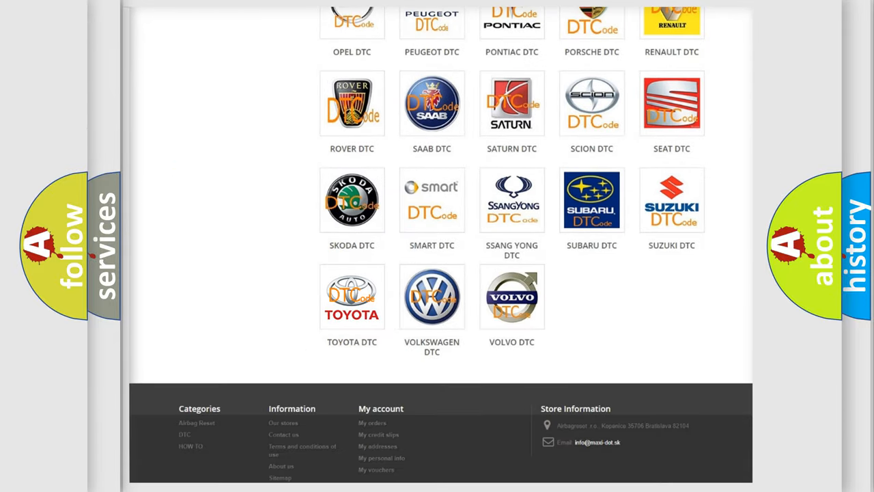
pyautogui.click(352, 297)
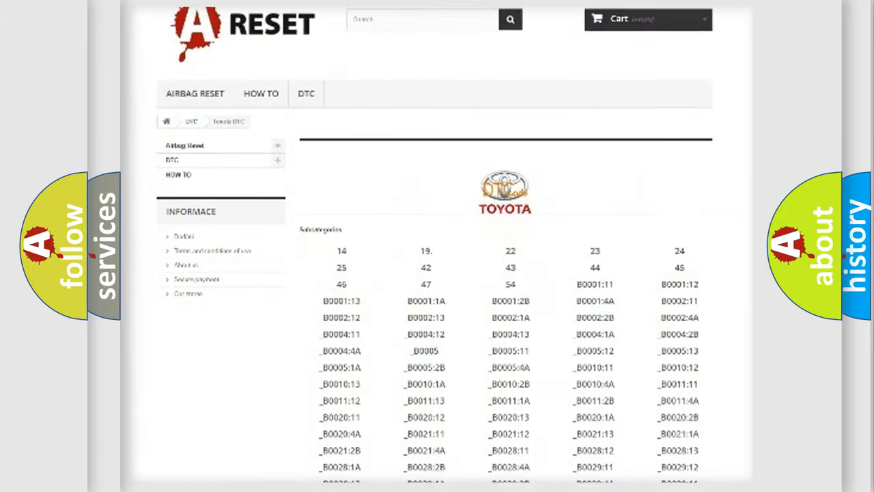
pyautogui.scroll(-3)
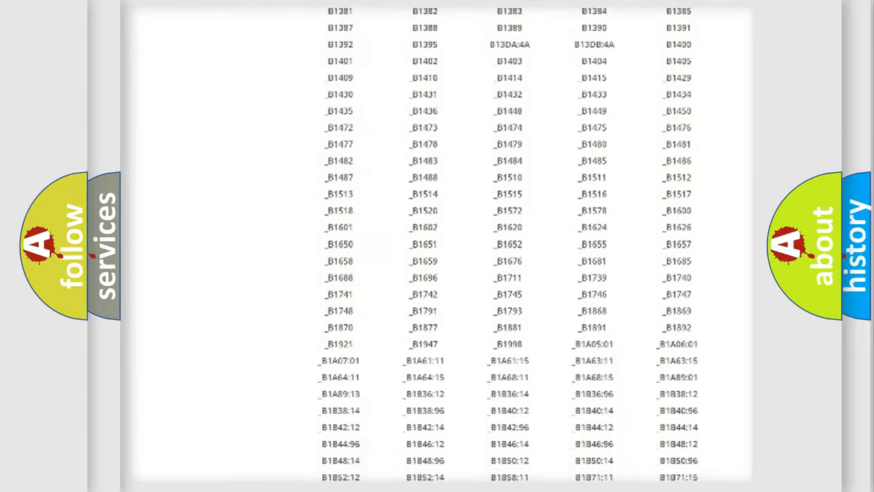